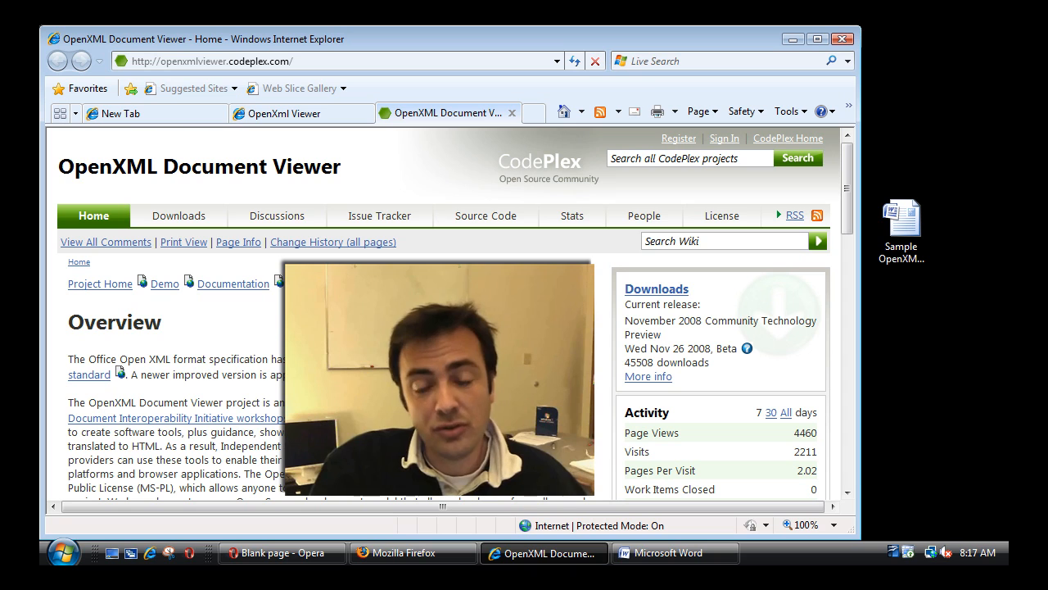
pyautogui.moveTo(891, 429)
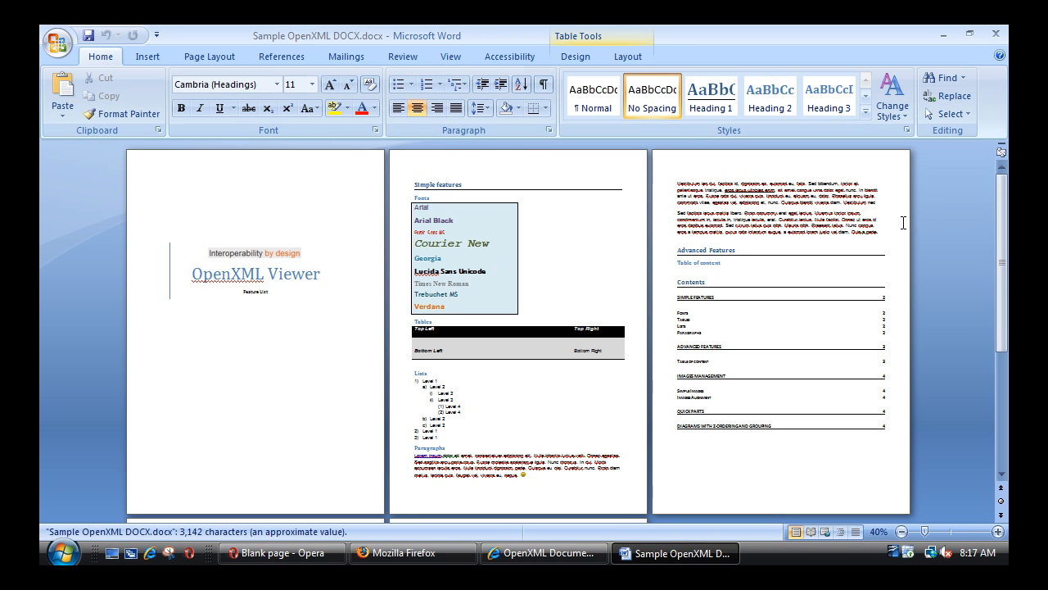
# Step: Page through the sample document in Word and select the oval-and-arrow diagram
pyautogui.click(210, 252)
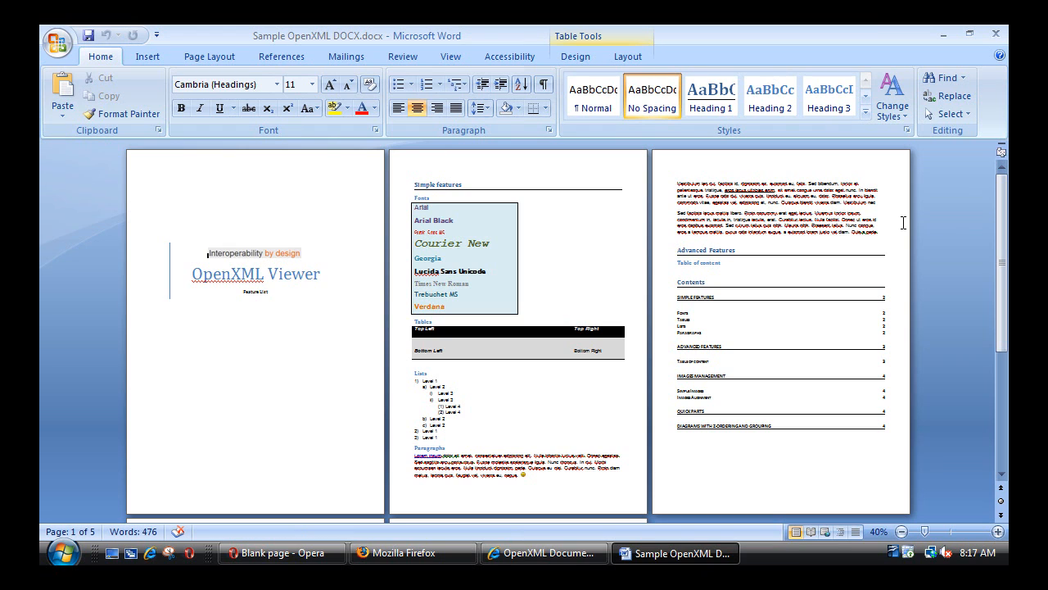
pyautogui.moveTo(477, 317)
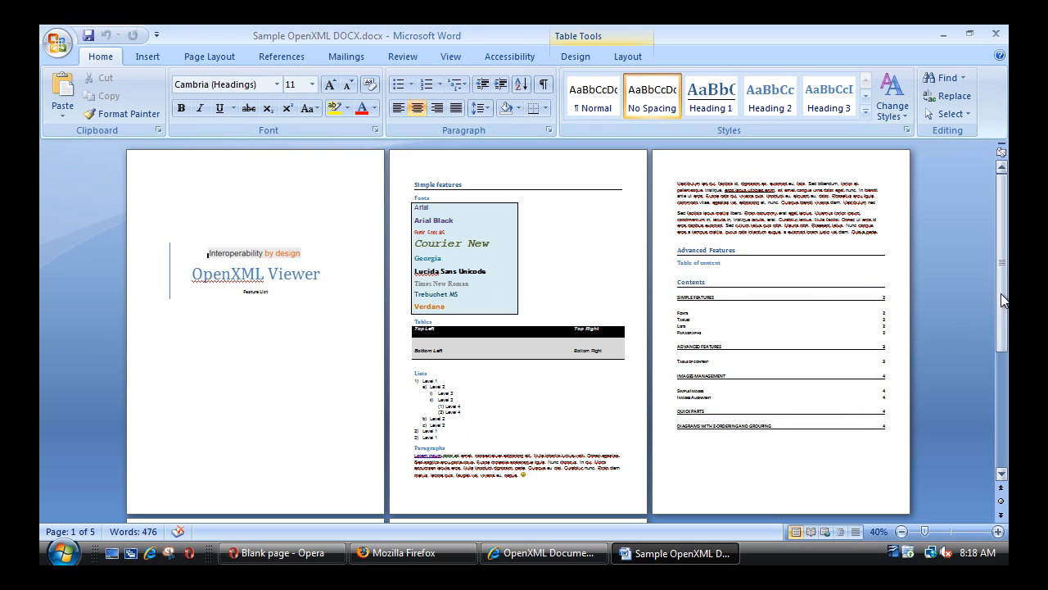
pyautogui.scroll(-3)
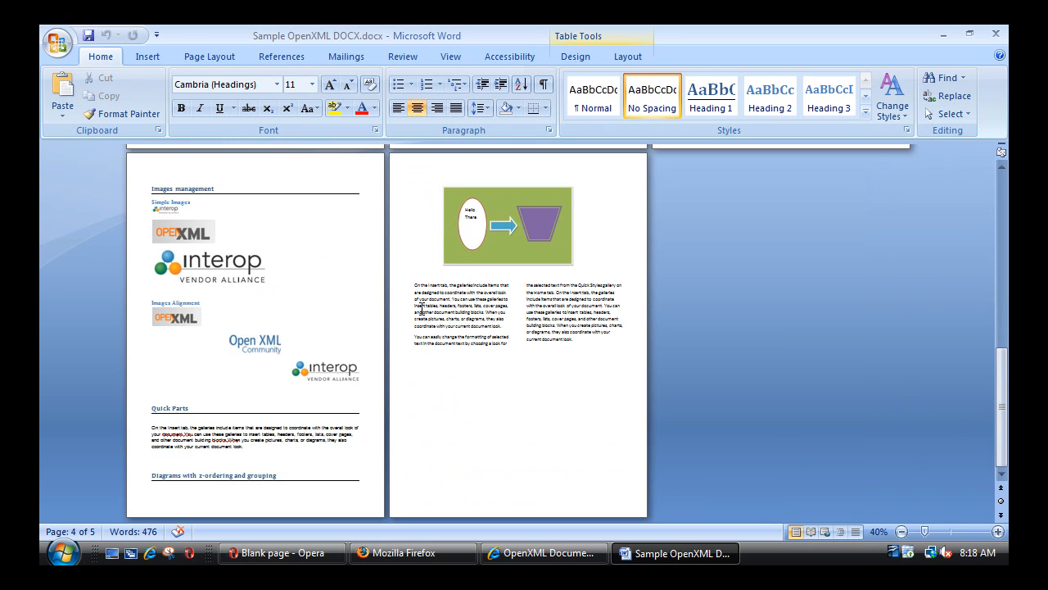
pyautogui.click(505, 226)
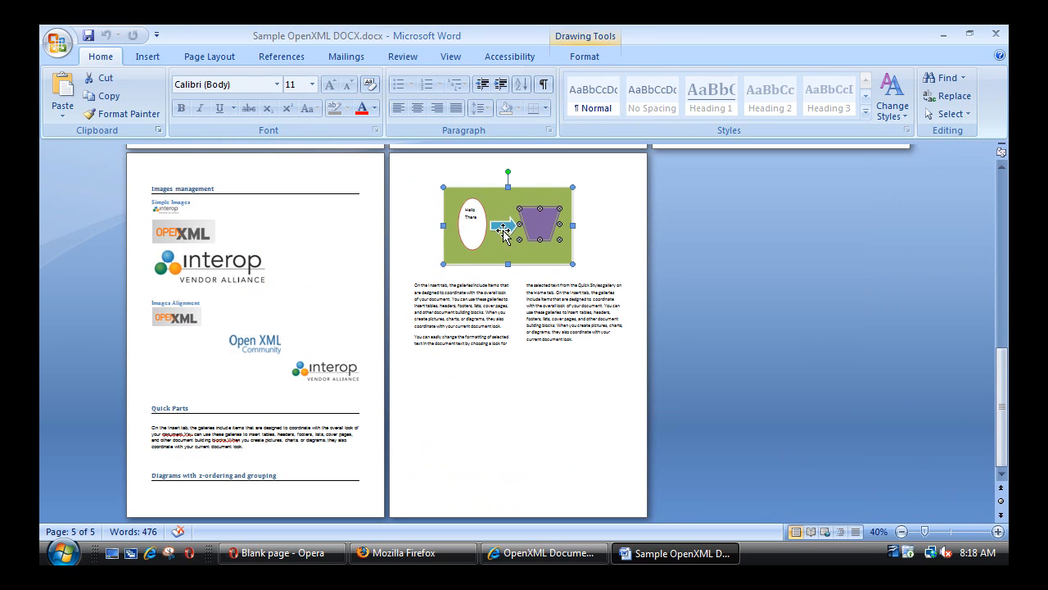
pyautogui.click(992, 226)
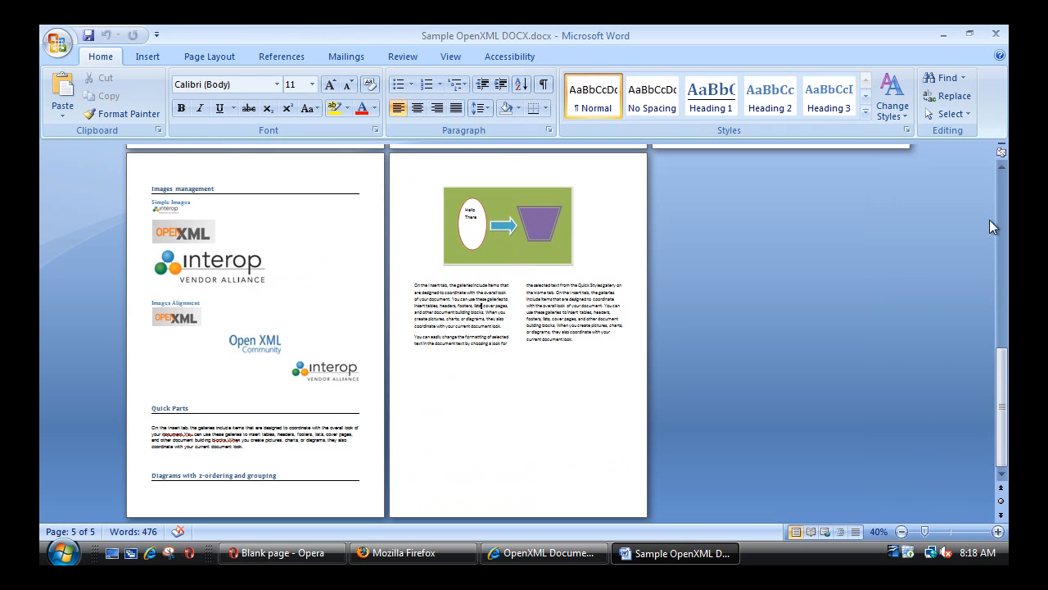
# Step: Close the sample document, exit Word and start a new blank Internet Explorer tab
pyautogui.click(57, 42)
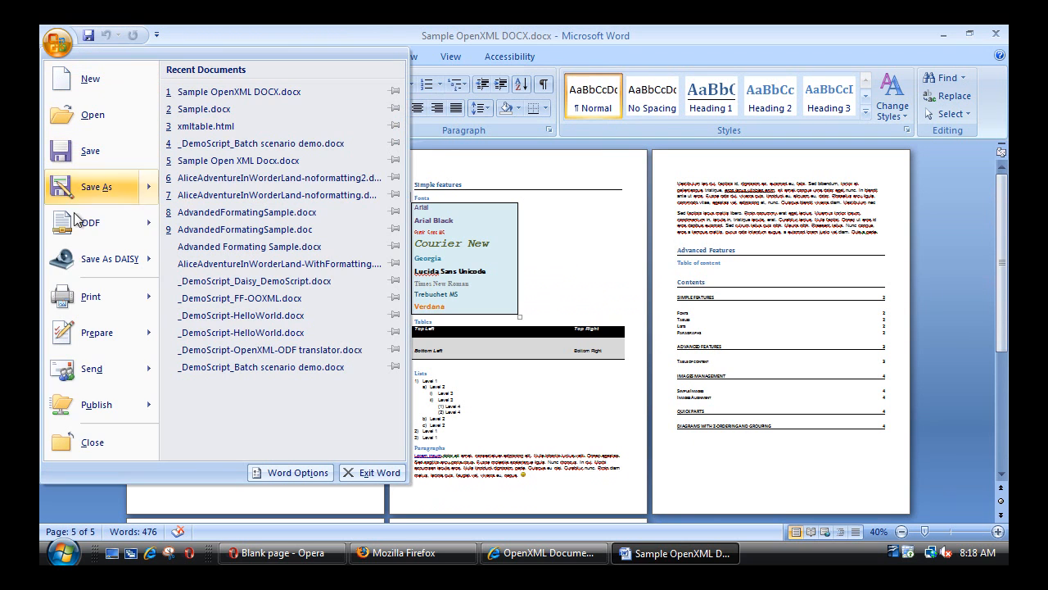
pyautogui.click(91, 443)
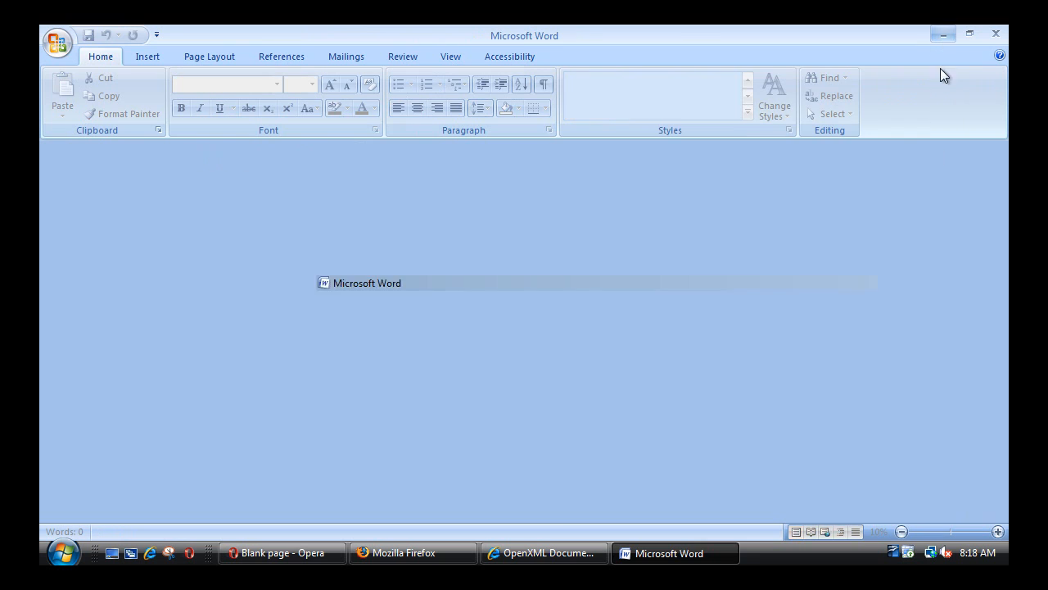
pyautogui.click(543, 554)
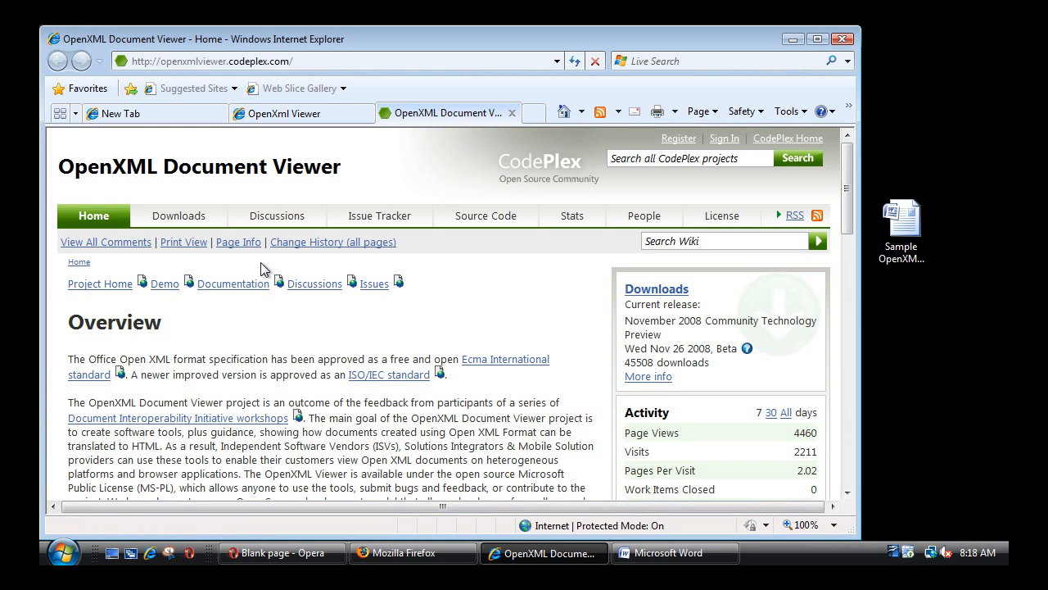
pyautogui.click(120, 113)
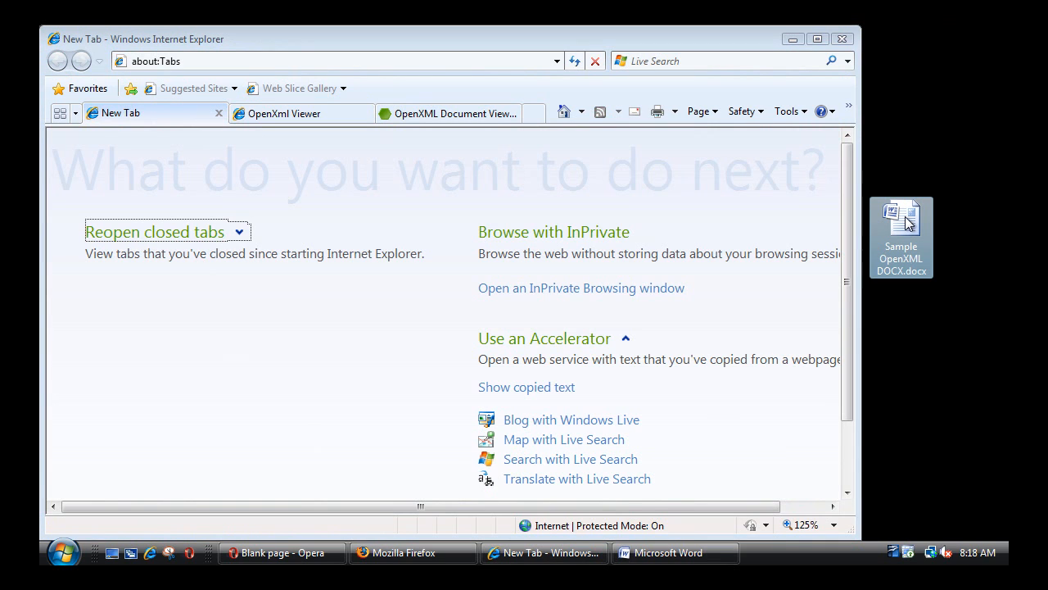
# Step: Drop Sample OpenXML DOCX.docx from the desktop into the new Internet Explorer tab
pyautogui.moveTo(901, 229); pyautogui.dragTo(281, 344)
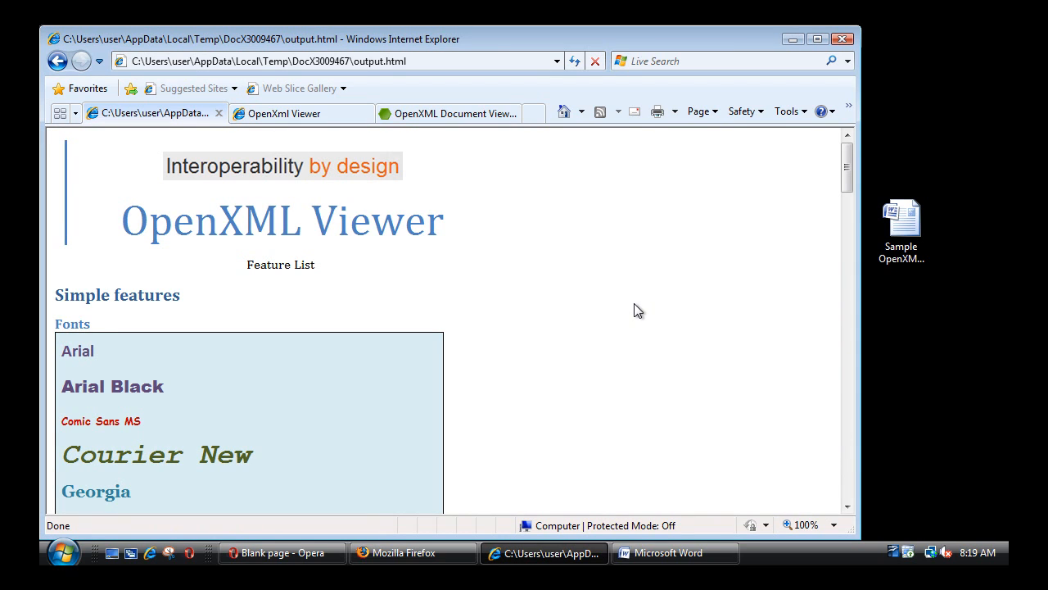
pyautogui.moveTo(564, 347)
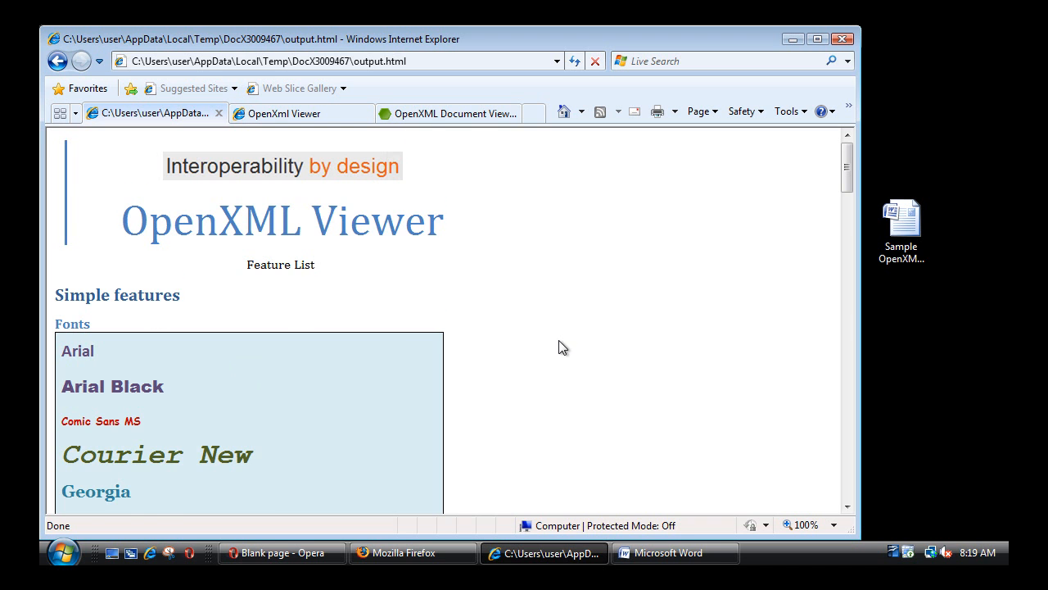
# Step: Scroll output.html down to the z-ordered diagrams section, then bring up Firefox
pyautogui.scroll(-3)
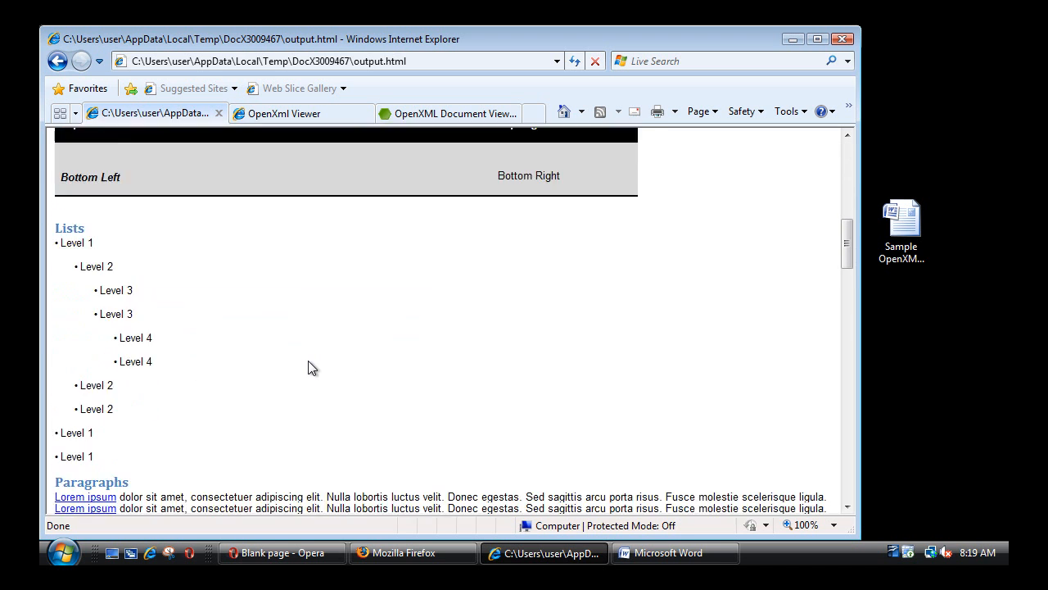
pyautogui.scroll(-3)
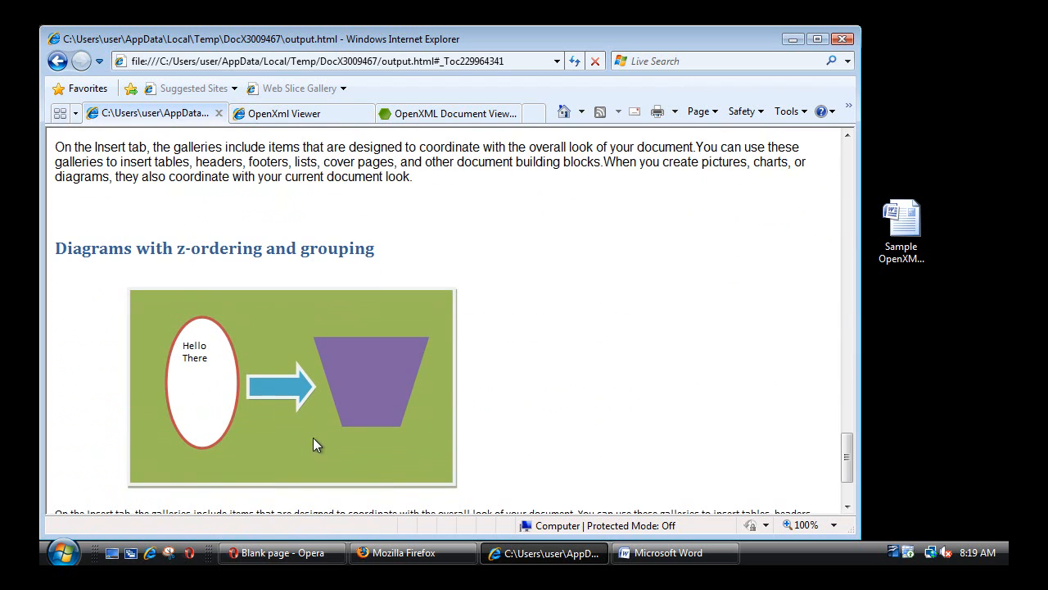
pyautogui.moveTo(576, 378)
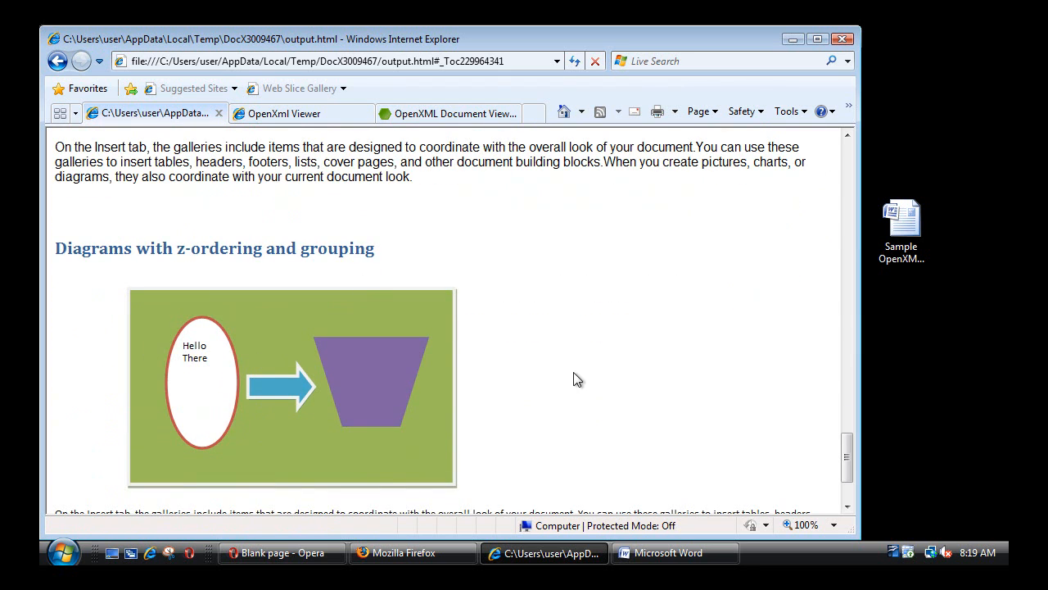
pyautogui.scroll(-3)
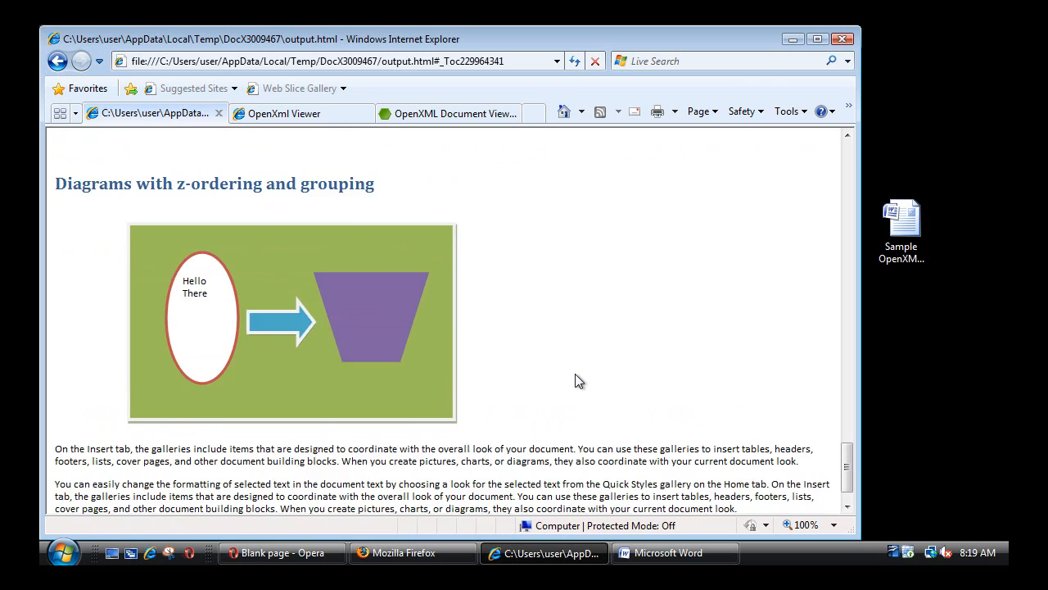
pyautogui.click(403, 552)
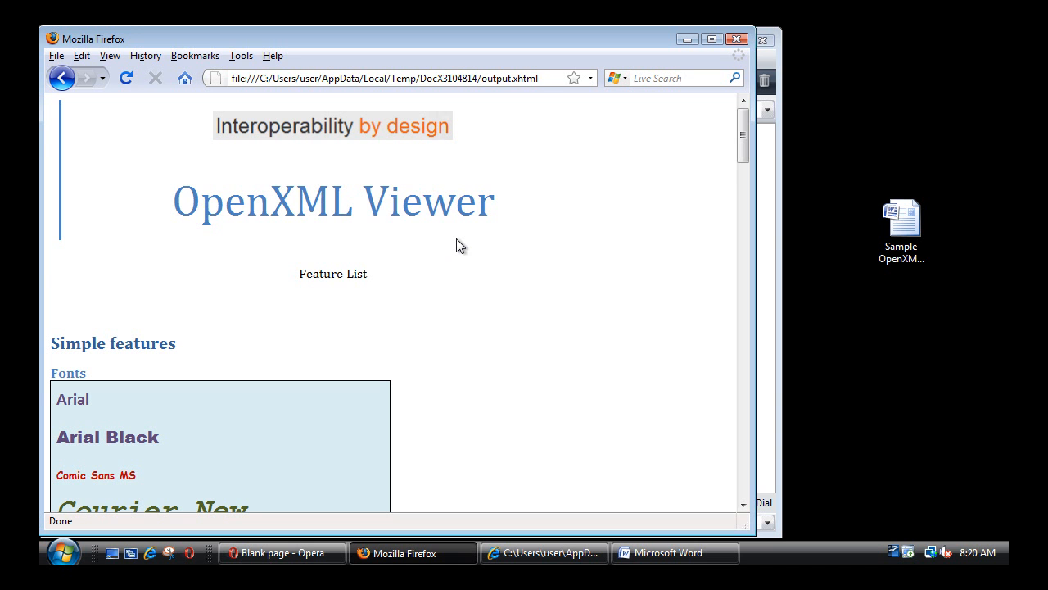
# Step: From the rendered output.xhtml page, head to Firefox's Tools menu for add-ons
pyautogui.click(239, 56)
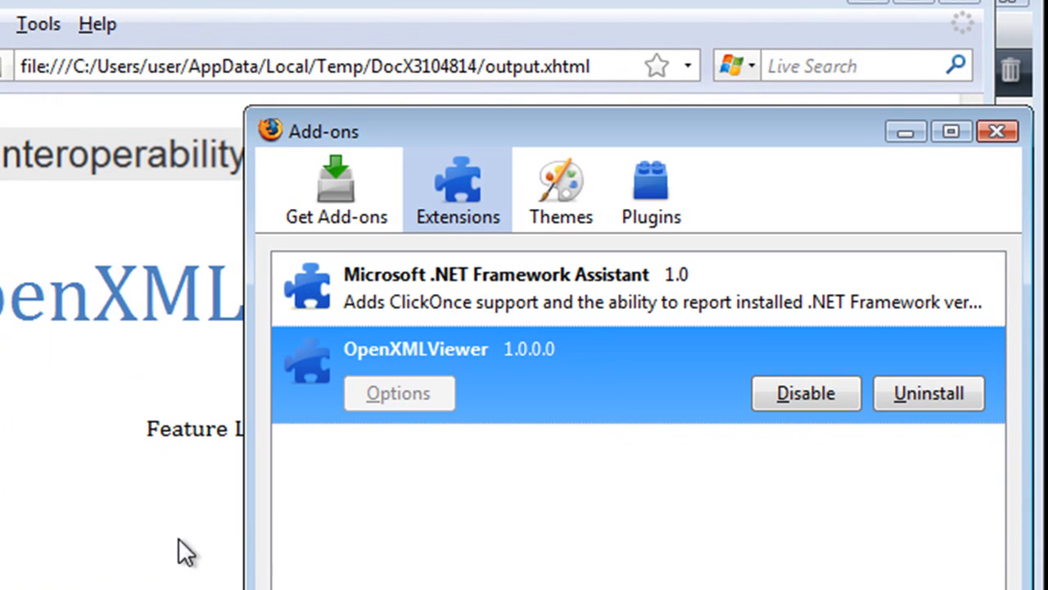
# Step: Select the OpenXMLViewer 1.0.0.0 entry in Firefox's Extensions list
pyautogui.click(998, 131)
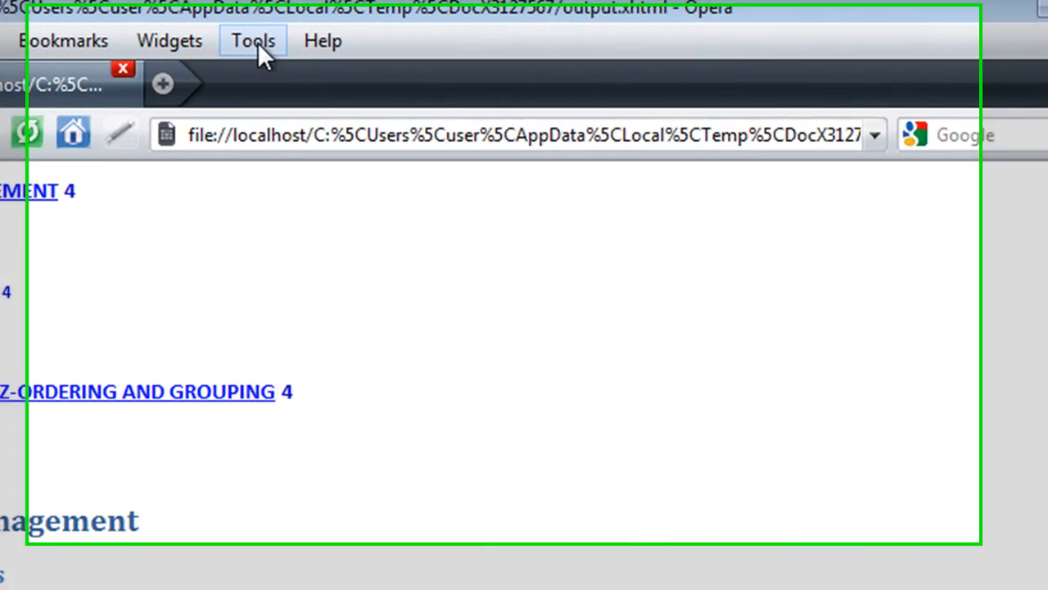
# Step: Show Opera's opera:plugins page listing the OpenXMLViewer plug-in for DOCX files
pyautogui.click(252, 39)
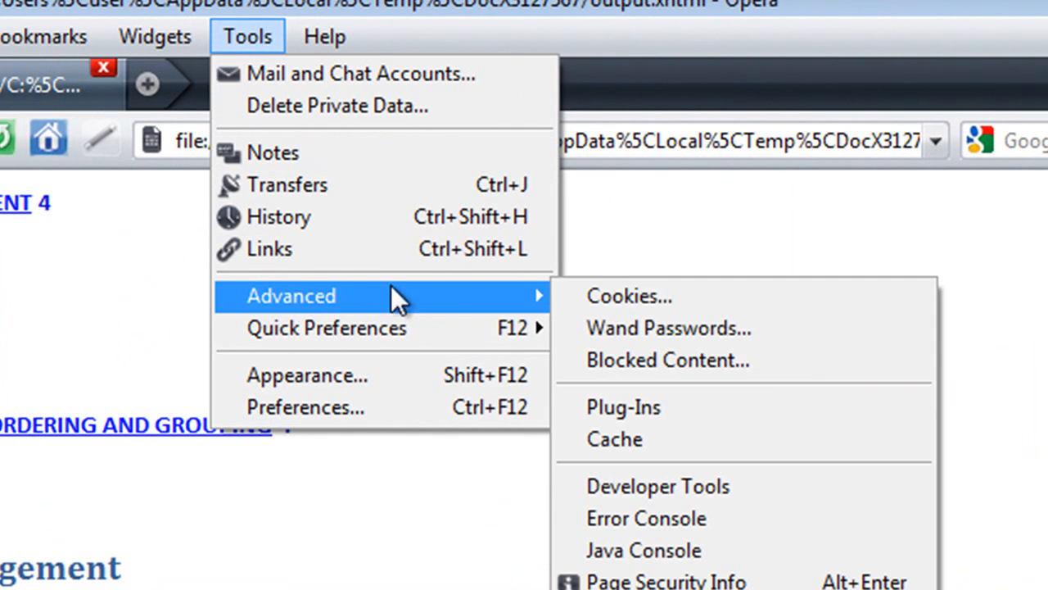
pyautogui.click(623, 406)
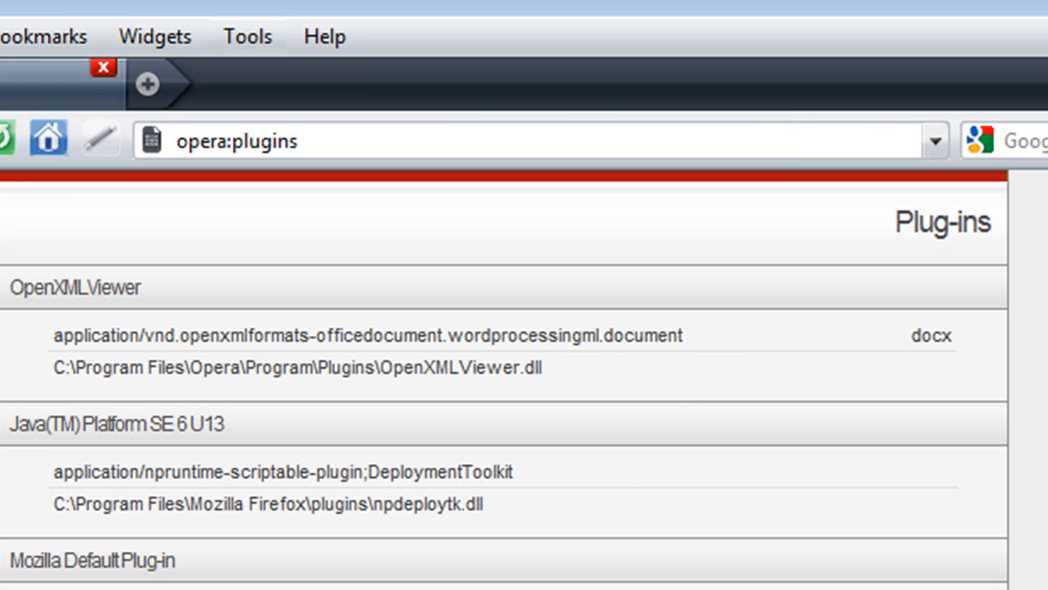
pyautogui.moveTo(39, 385)
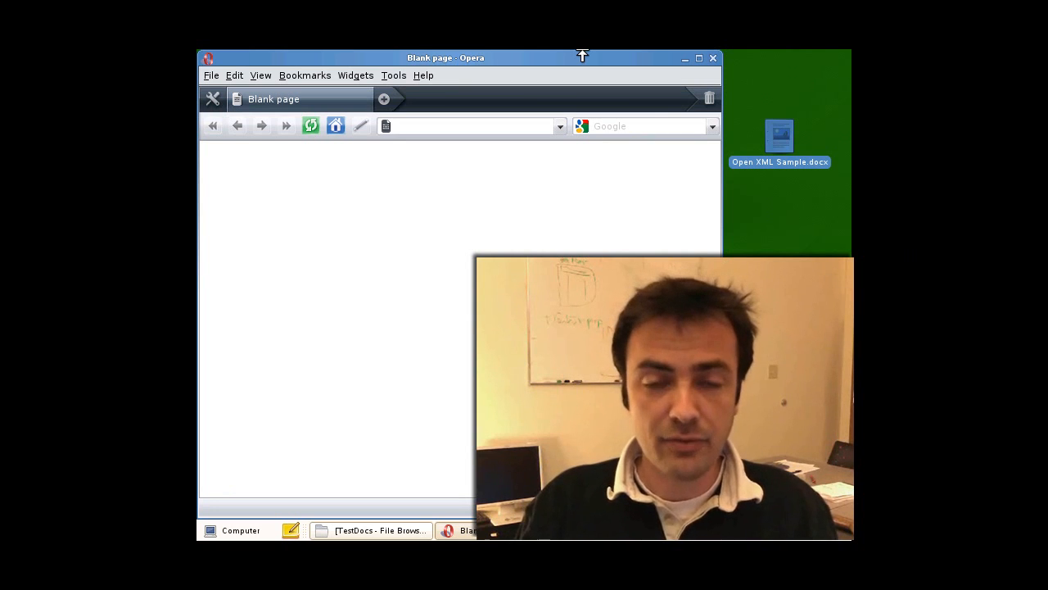
pyautogui.moveTo(769, 238)
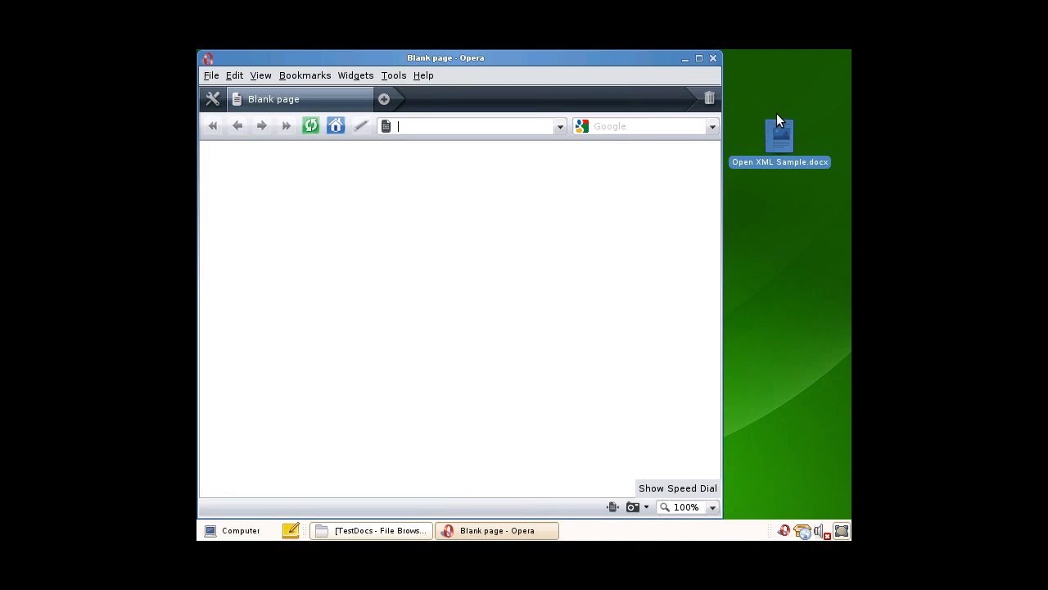
# Step: Drop Open XML Sample.docx from the Linux desktop into the blank Opera window
pyautogui.moveTo(780, 134); pyautogui.dragTo(443, 261)
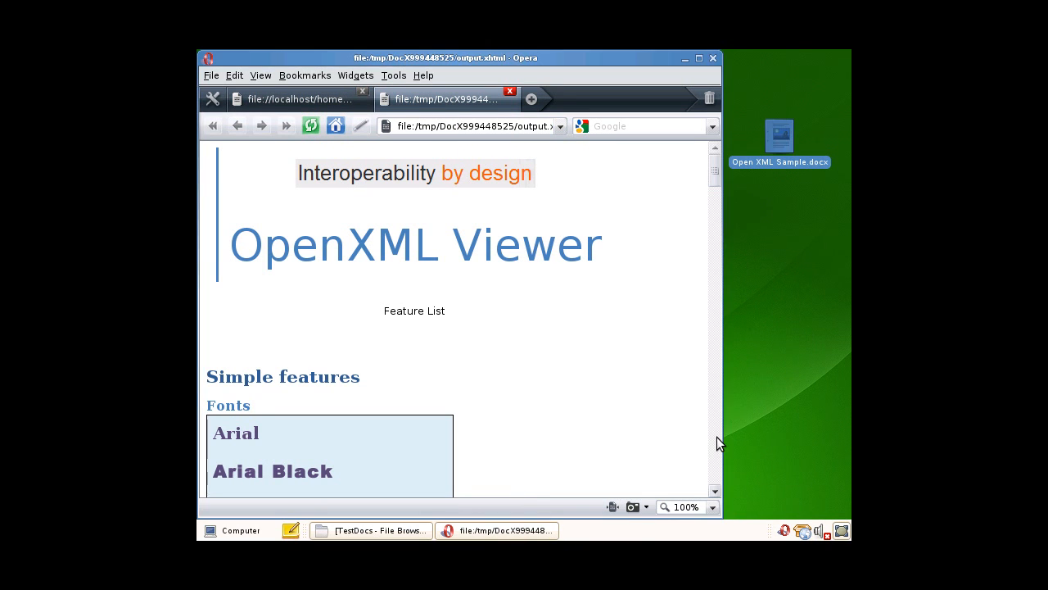
# Step: Scroll output.xhtml in Opera past the Paragraphs section to the Contents list
pyautogui.scroll(-3)
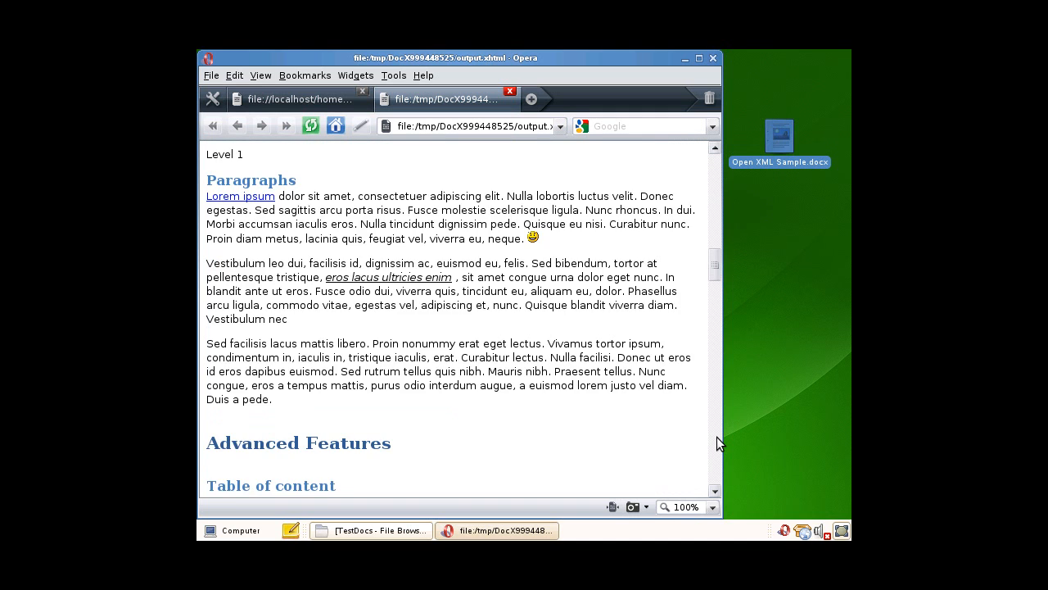
pyautogui.scroll(-3)
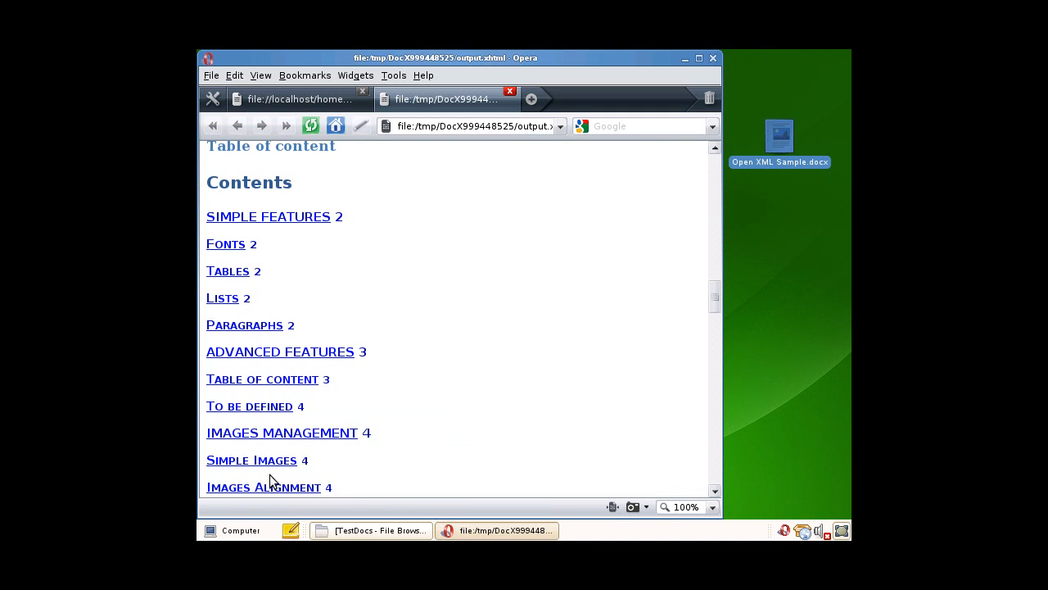